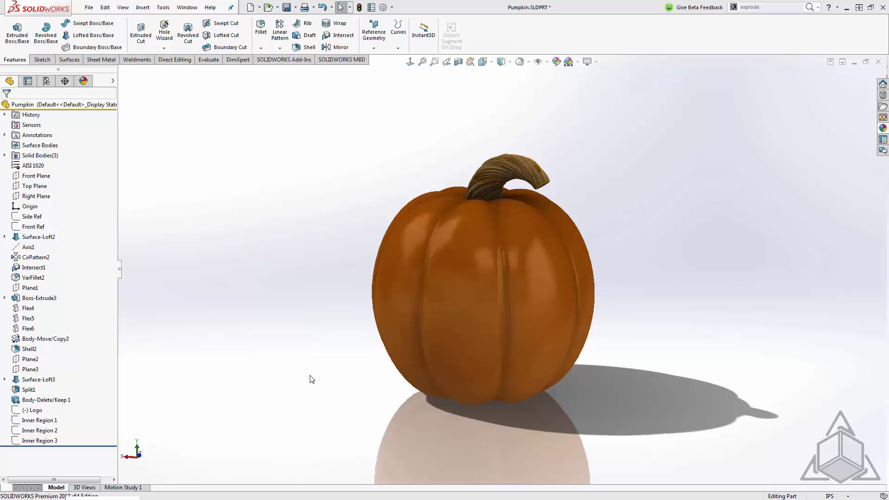
pyautogui.moveTo(304, 381)
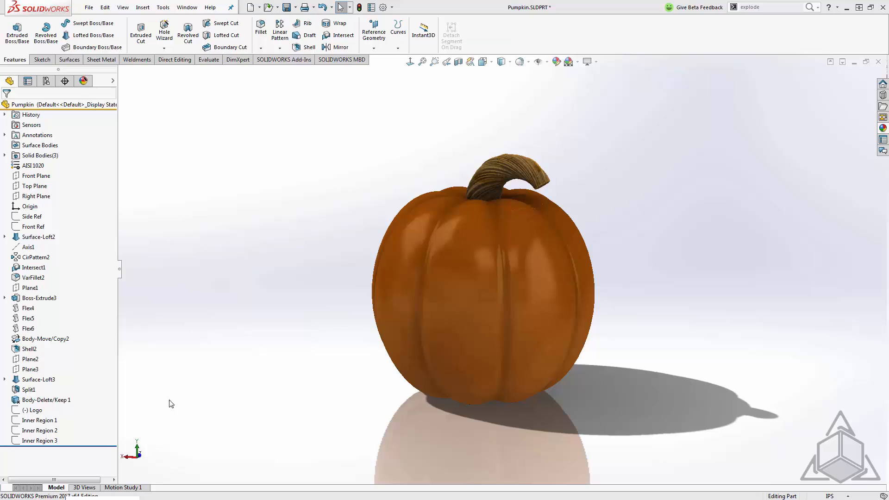
# - Show the Logo cube-emblem sketch over the pumpkin body
pyautogui.click(34, 409)
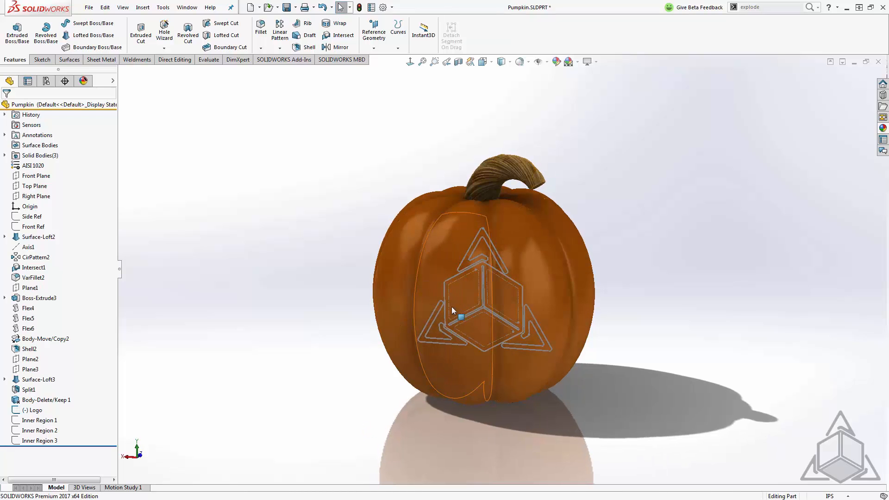
pyautogui.moveTo(475, 285)
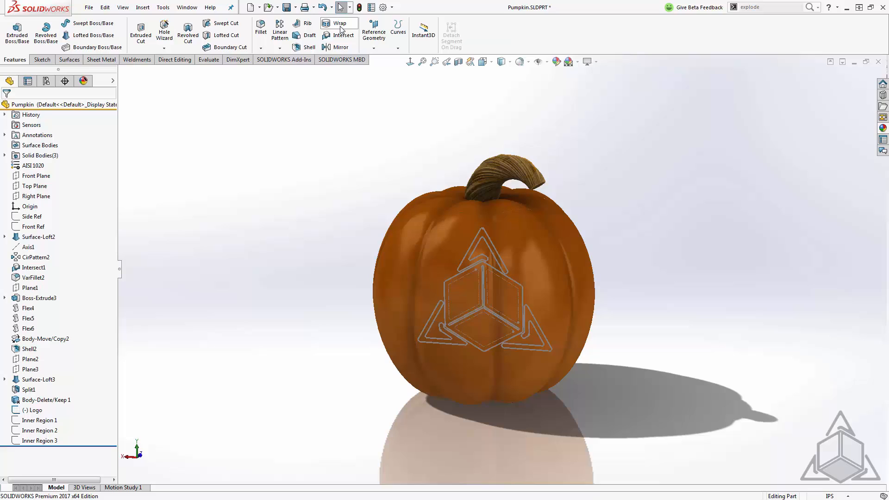
# - Start a Wrap feature using the Logo sketch on the pumpkin
pyautogui.click(338, 23)
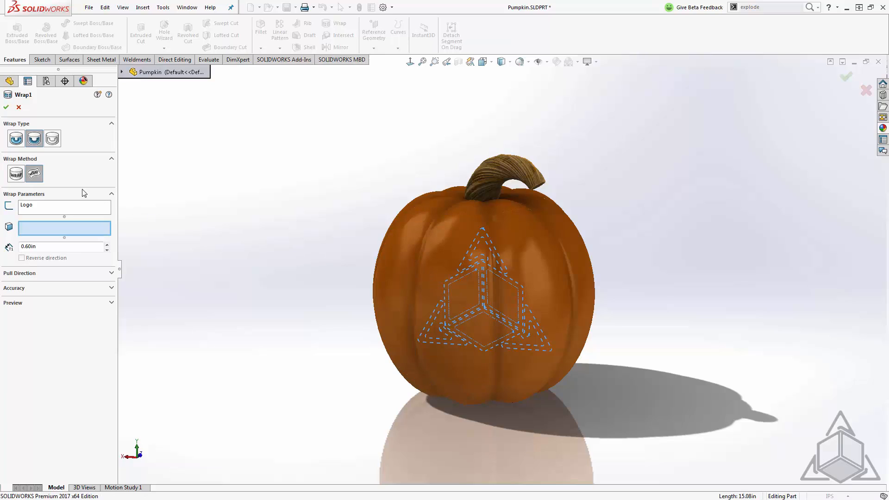
pyautogui.moveTo(16, 174)
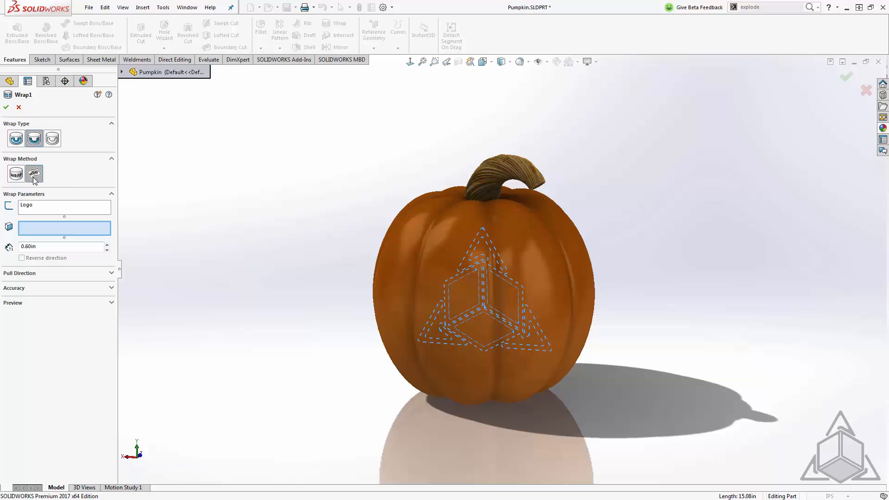
pyautogui.moveTo(33, 174)
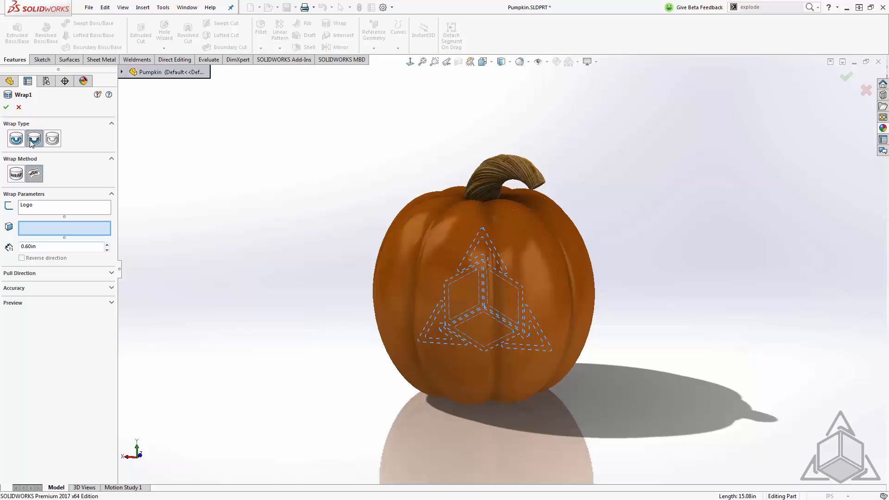
pyautogui.moveTo(52, 138)
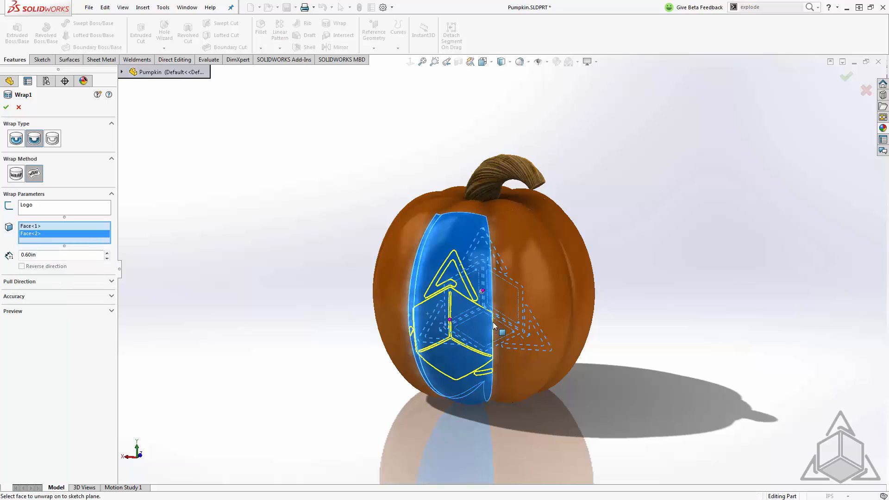
# - Add the remaining front faces and give Wrap1 a 0.02 emboss depth
pyautogui.click(518, 329)
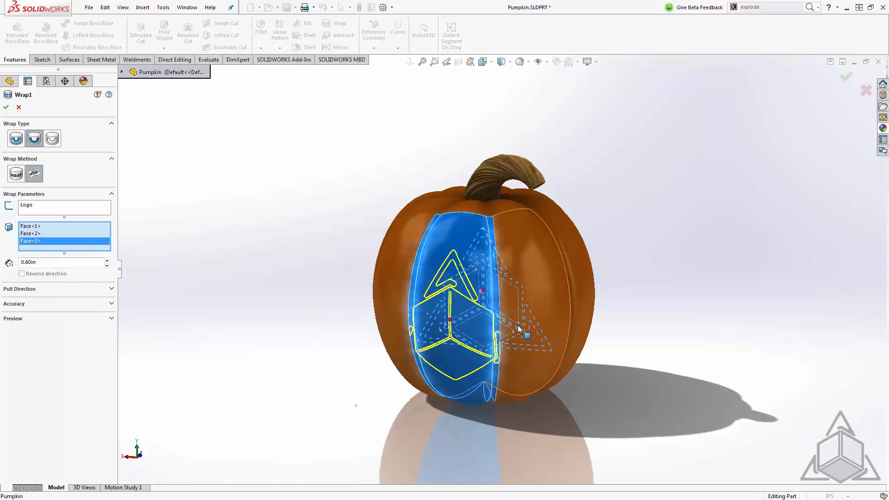
pyautogui.click(522, 329)
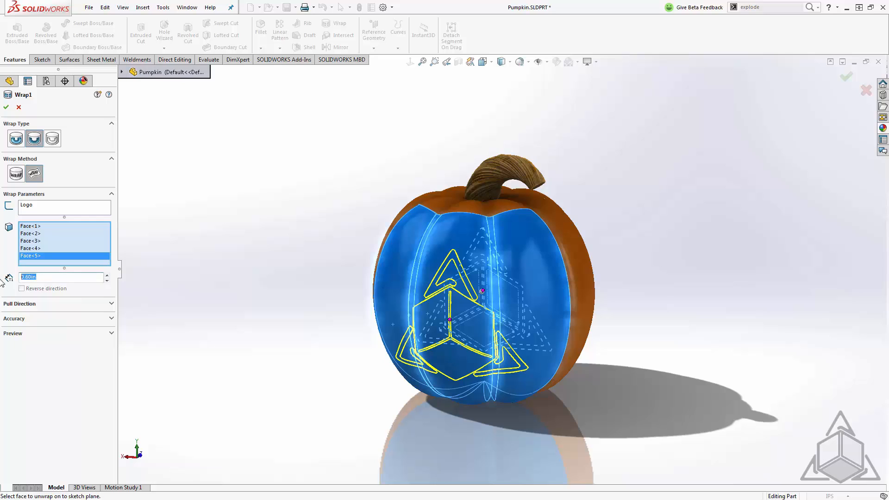
pyautogui.write('.02')
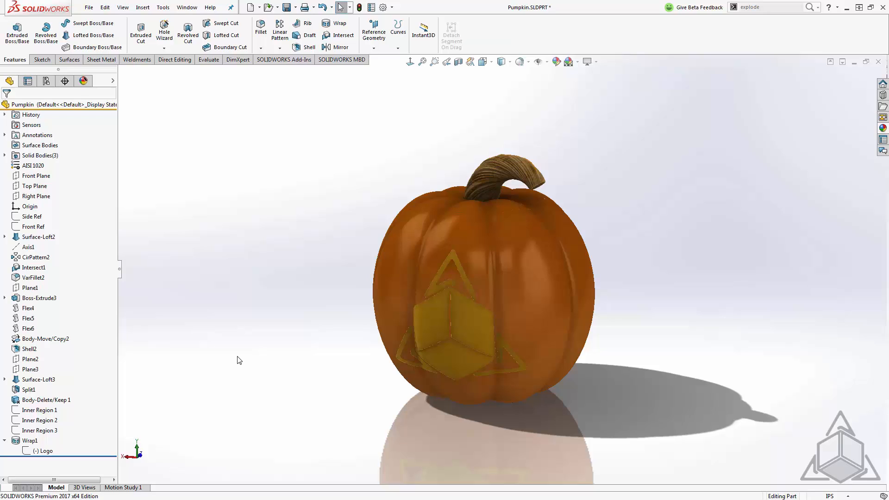
pyautogui.moveTo(295, 116)
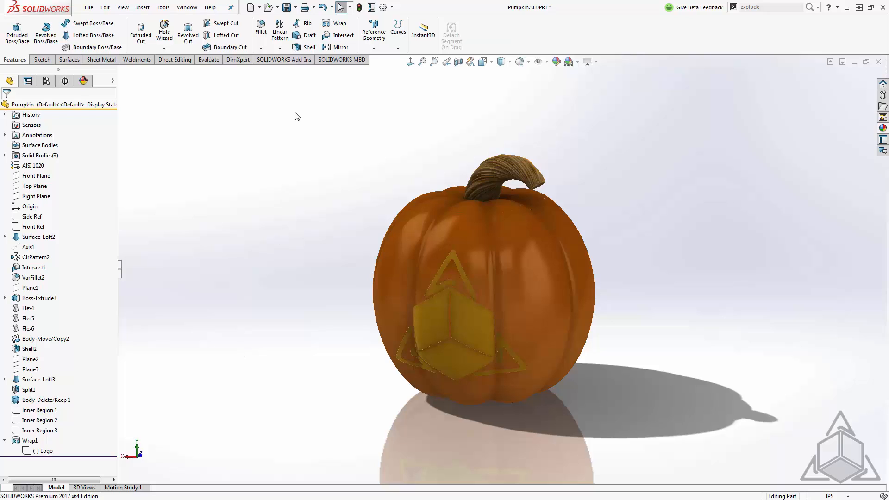
# - Deboss Inner Region 1 through the wall at 0.60in, then pick the second region's face
pyautogui.click(339, 24)
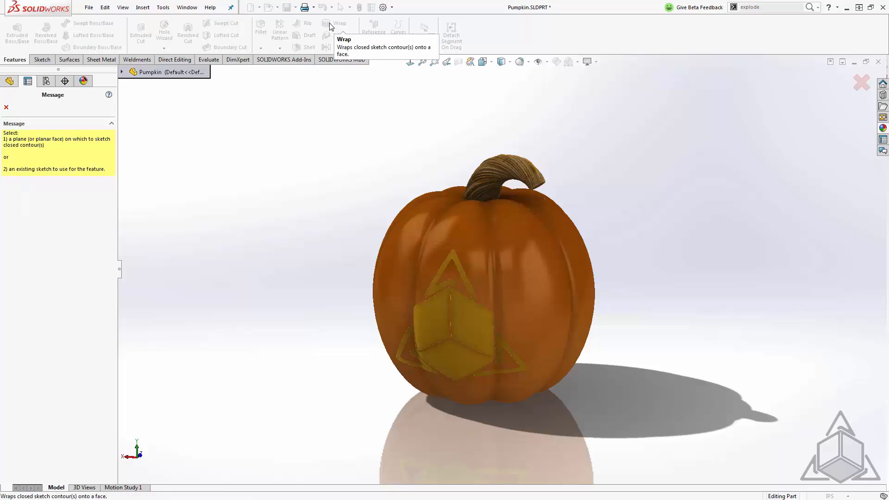
pyautogui.click(121, 73)
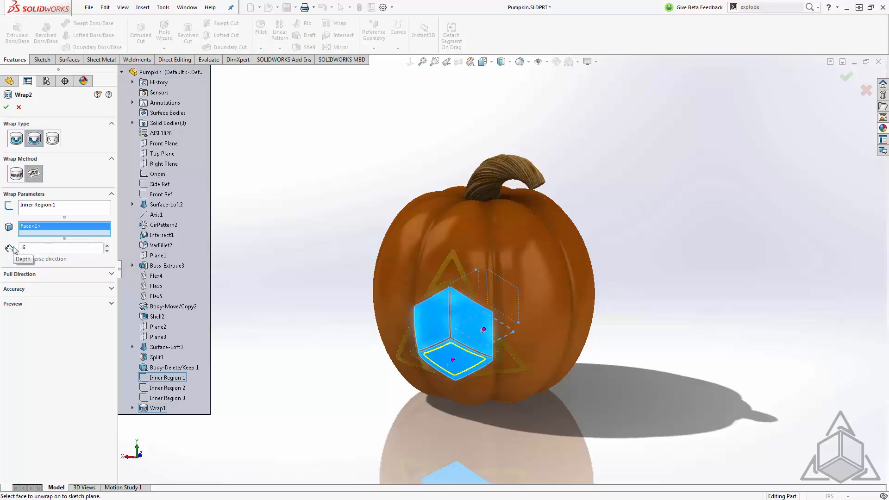
pyautogui.write('0.60in')
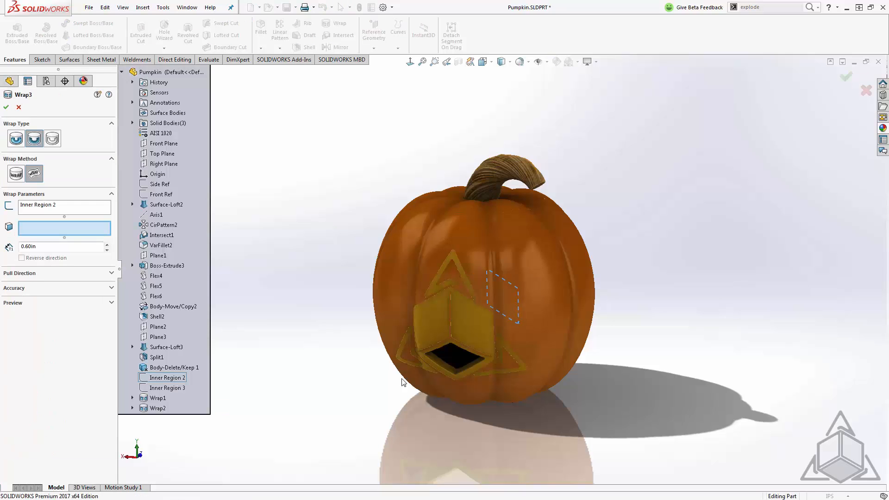
pyautogui.click(454, 317)
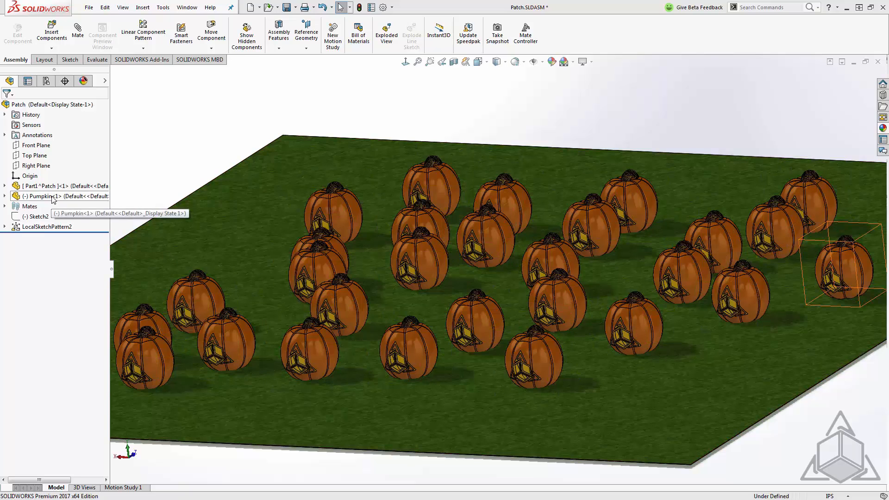
# - Open the Pumpkin part from the Patch assembly
pyautogui.click(40, 197)
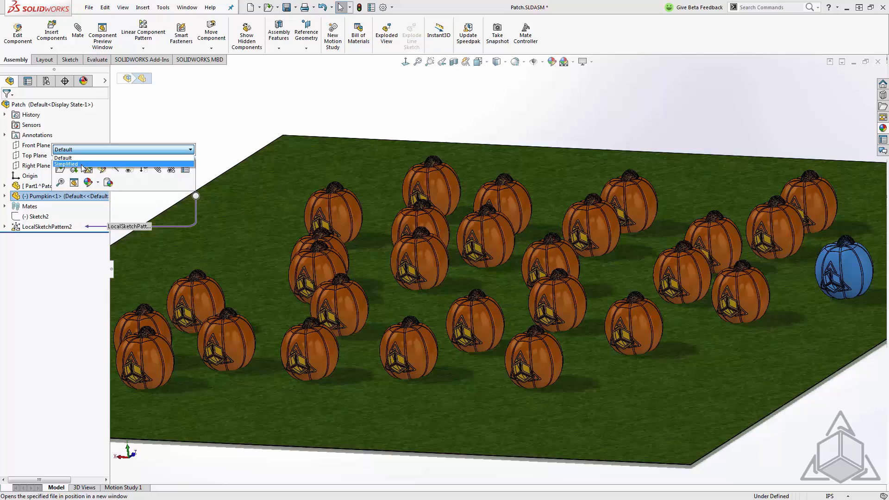
pyautogui.click(67, 163)
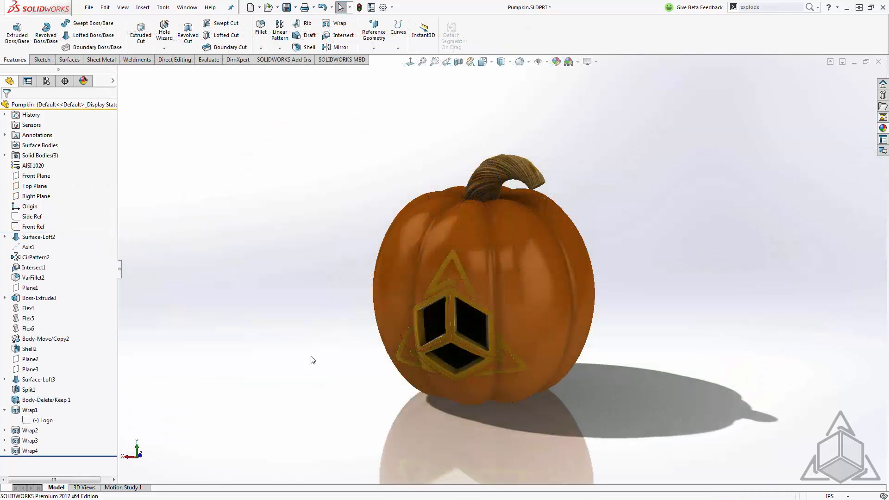
# - Explode ExplView1 in the ConfigurationManager so the stem top lifts off
pyautogui.click(28, 81)
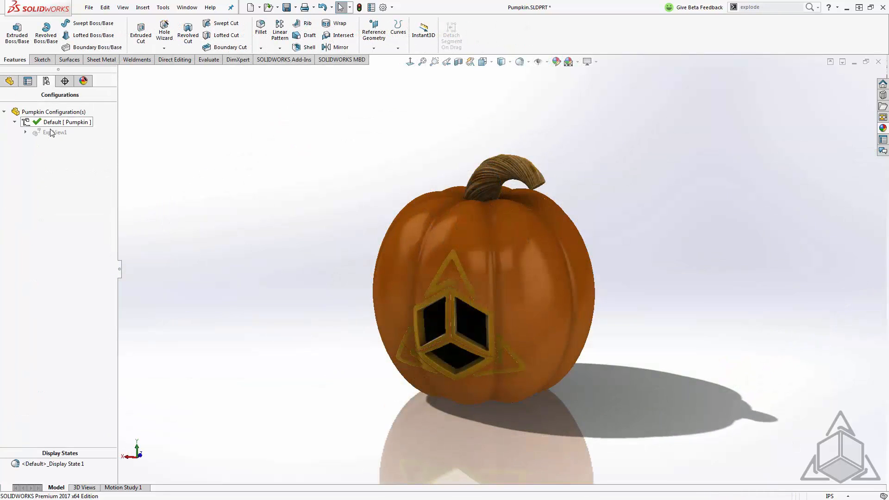
pyautogui.rightClick(55, 132)
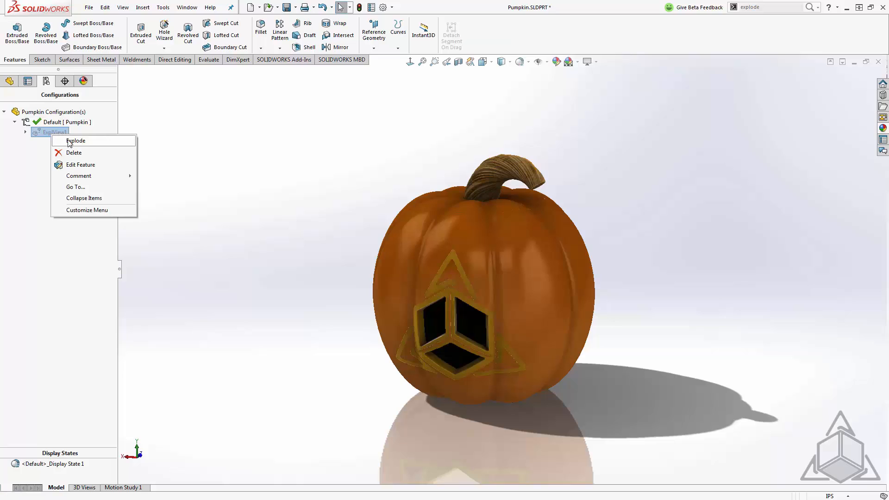
pyautogui.click(76, 141)
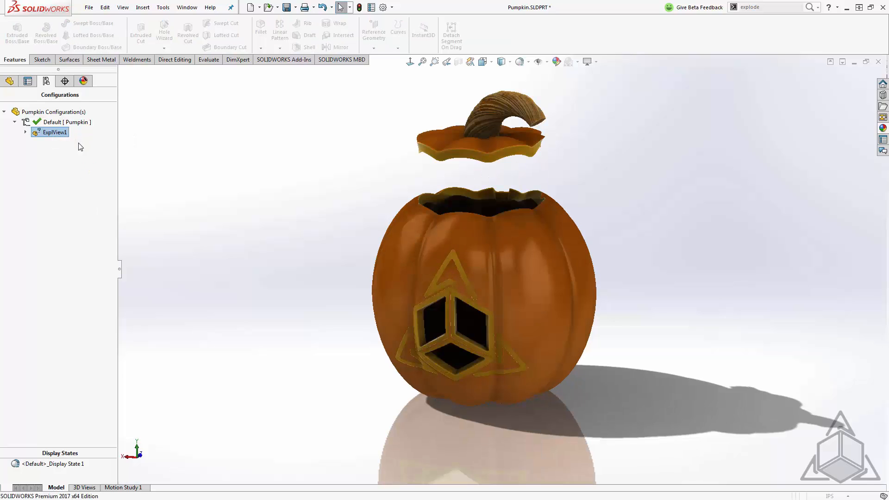